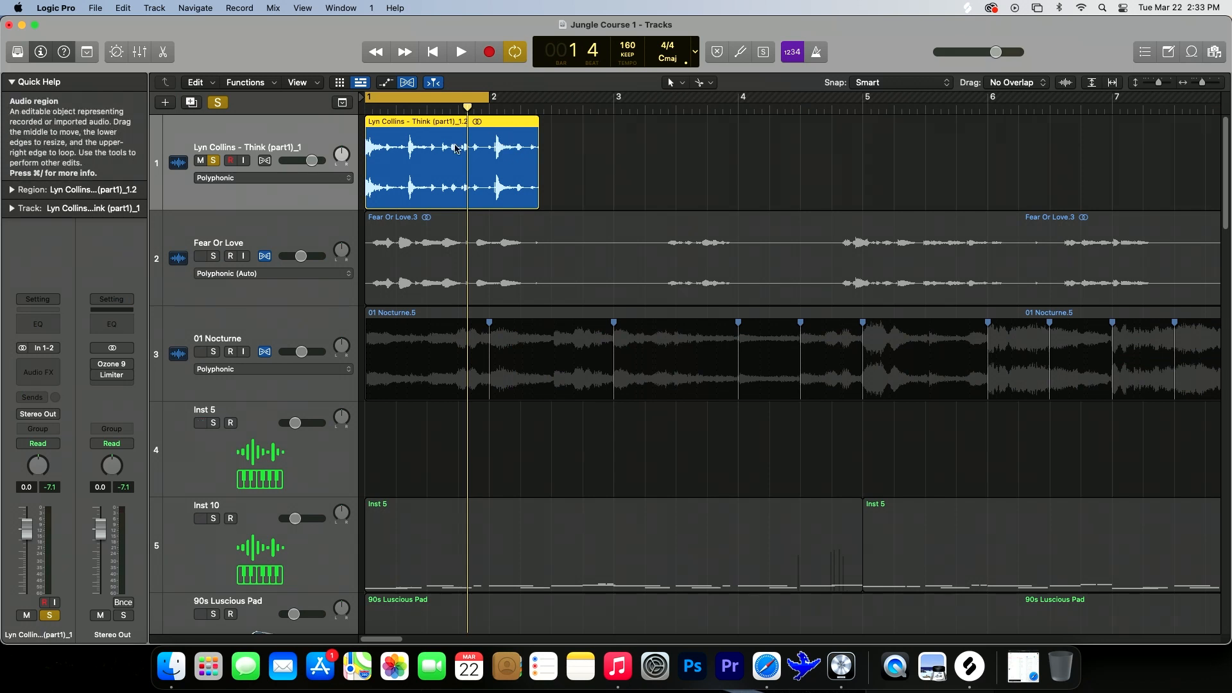
Step: Enable Flex on the Lyn Collins drum track with the Flex Time – Polyphonic algorithm
{"action": "left_click", "coordinate": [264, 160]}
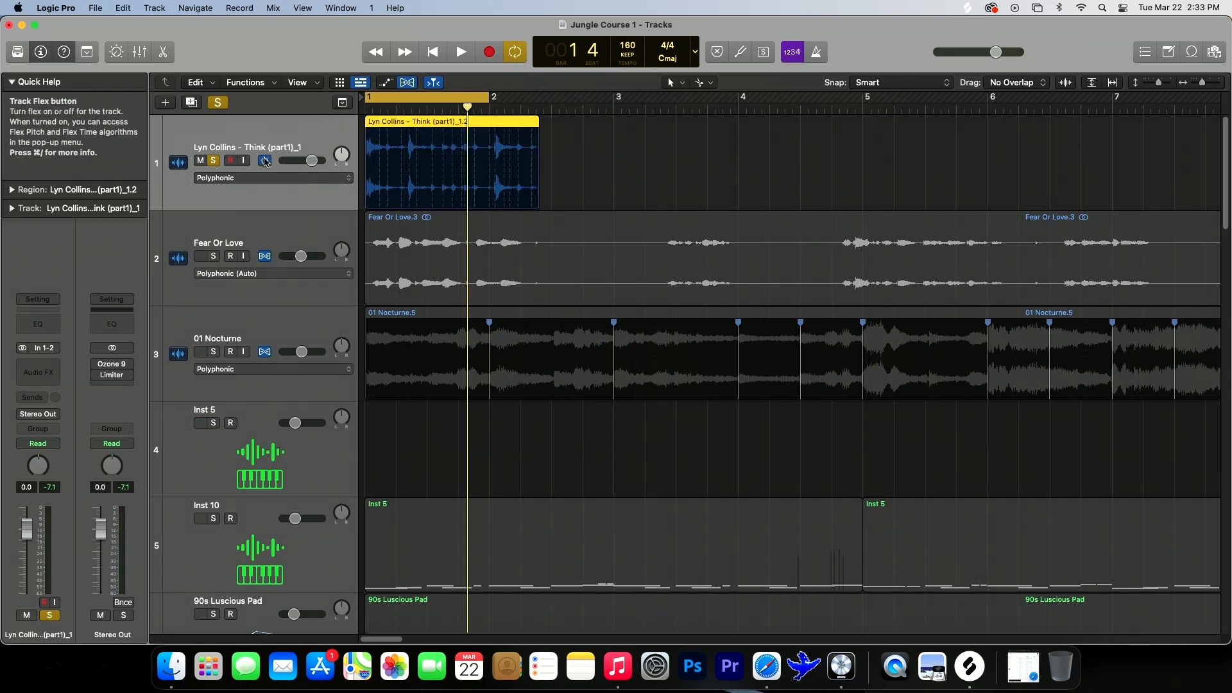
{"action": "left_click", "coordinate": [272, 177]}
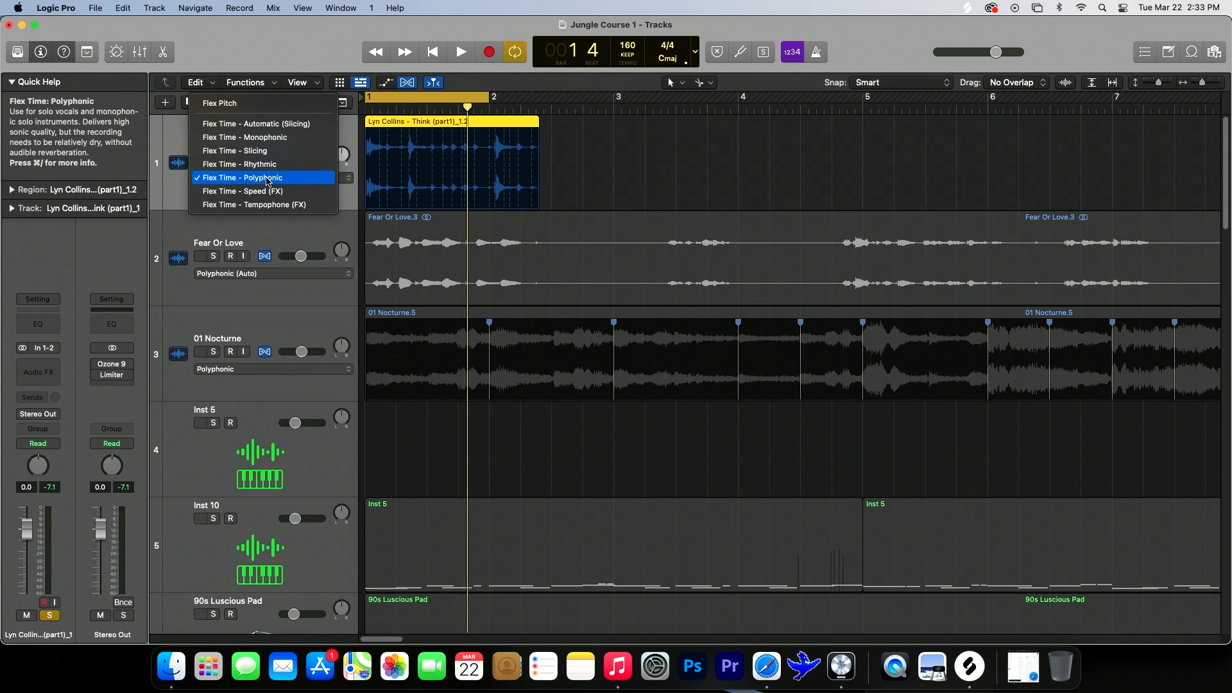
{"action": "left_click", "coordinate": [242, 177]}
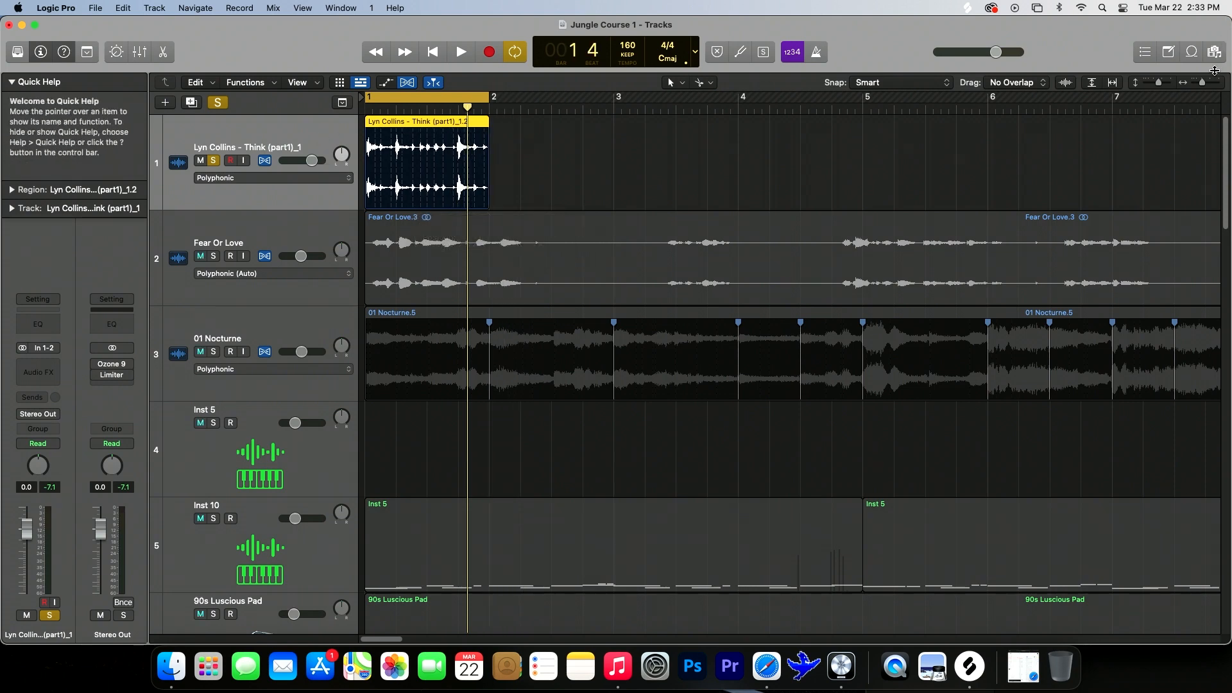
Step: Place flex markers on the break's drum-hit transients aligned to the quarter-note grid
{"action": "left_click", "coordinate": [460, 52]}
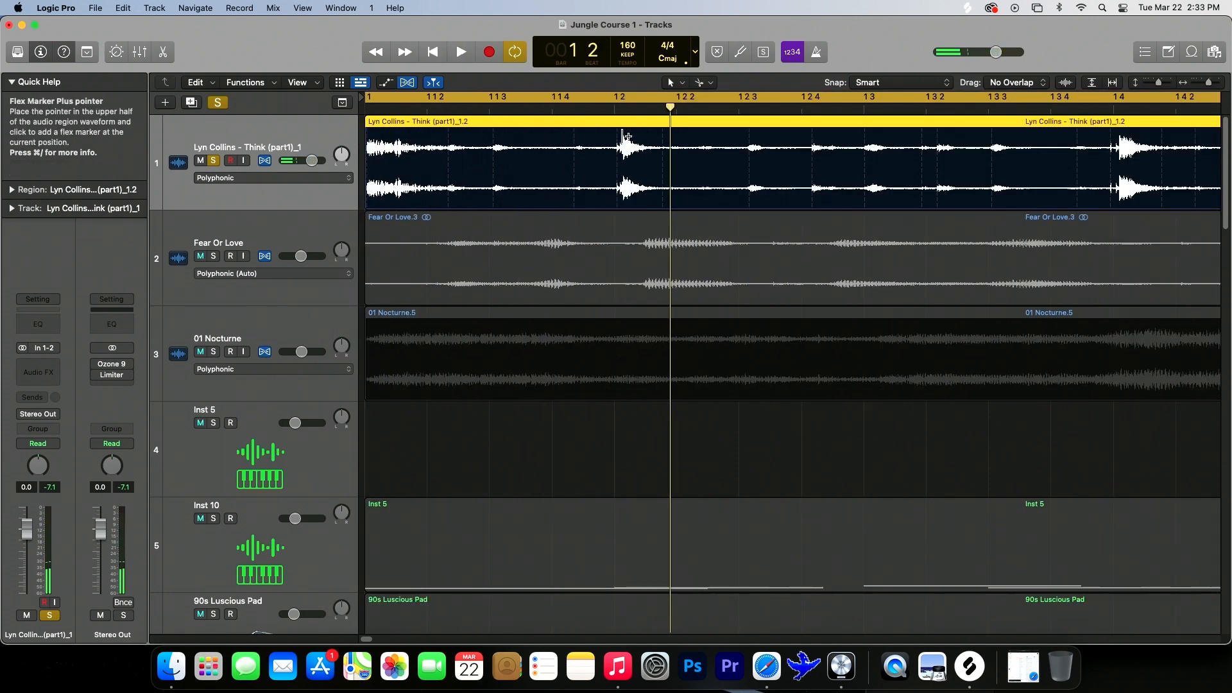
{"action": "left_click", "coordinate": [617, 145]}
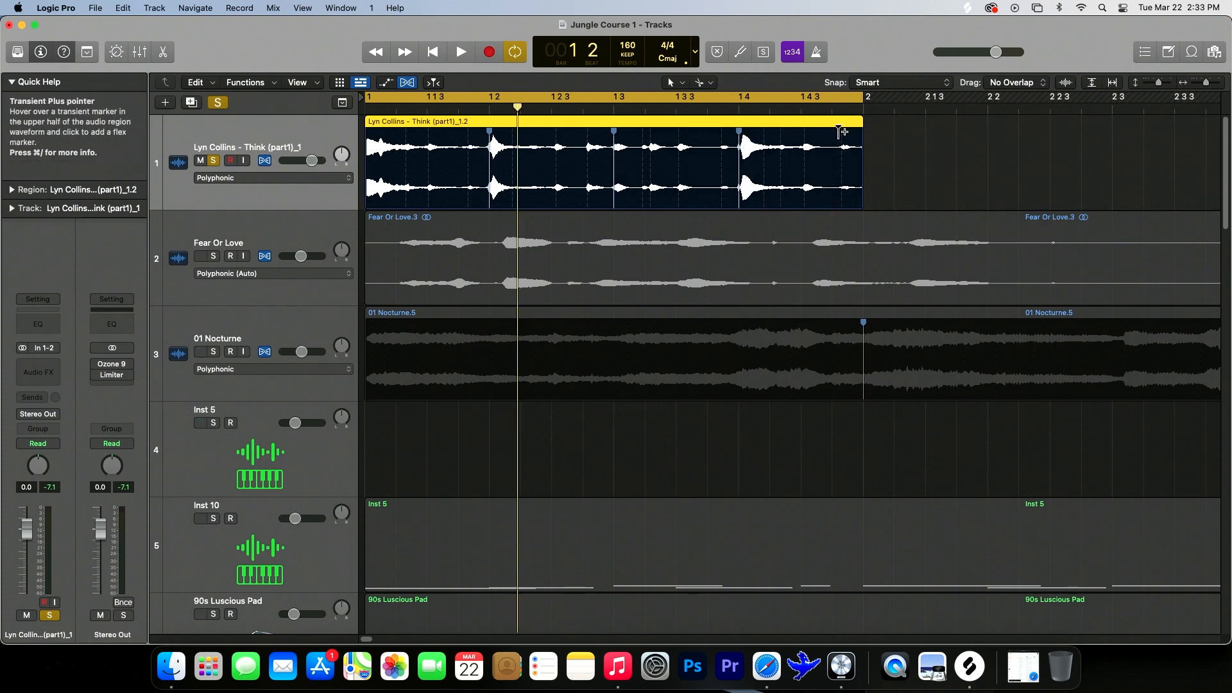
{"action": "left_click", "coordinate": [461, 52]}
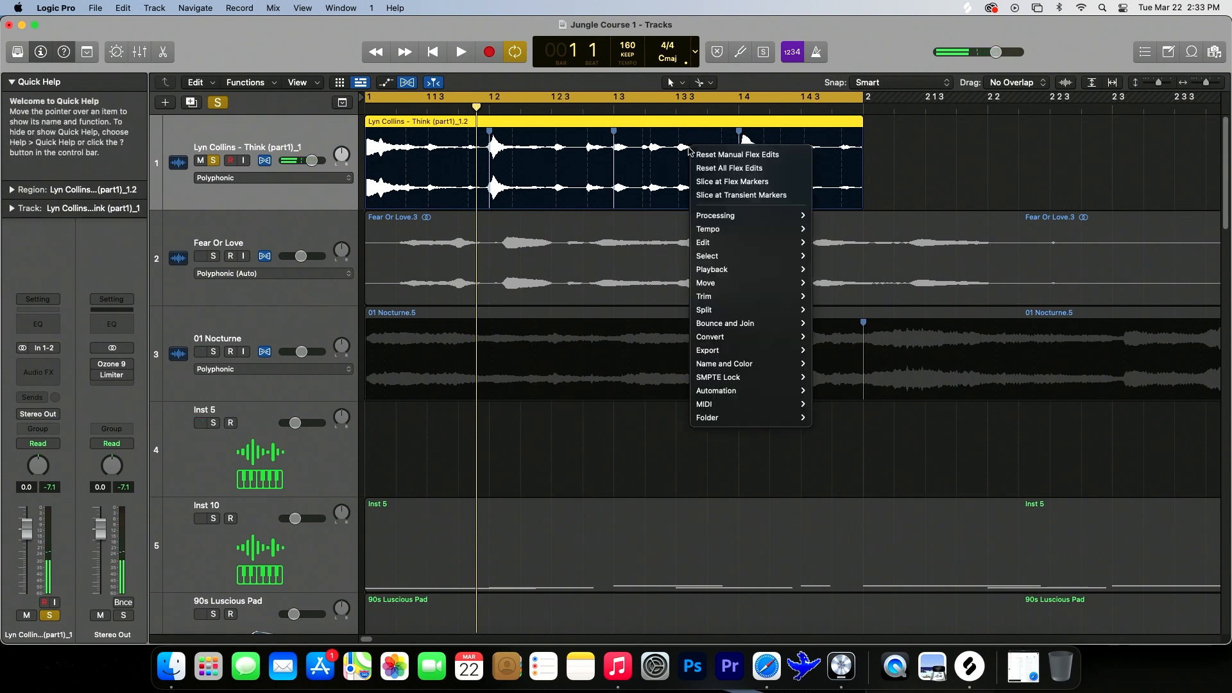
{"action": "mouse_move", "coordinate": [732, 181]}
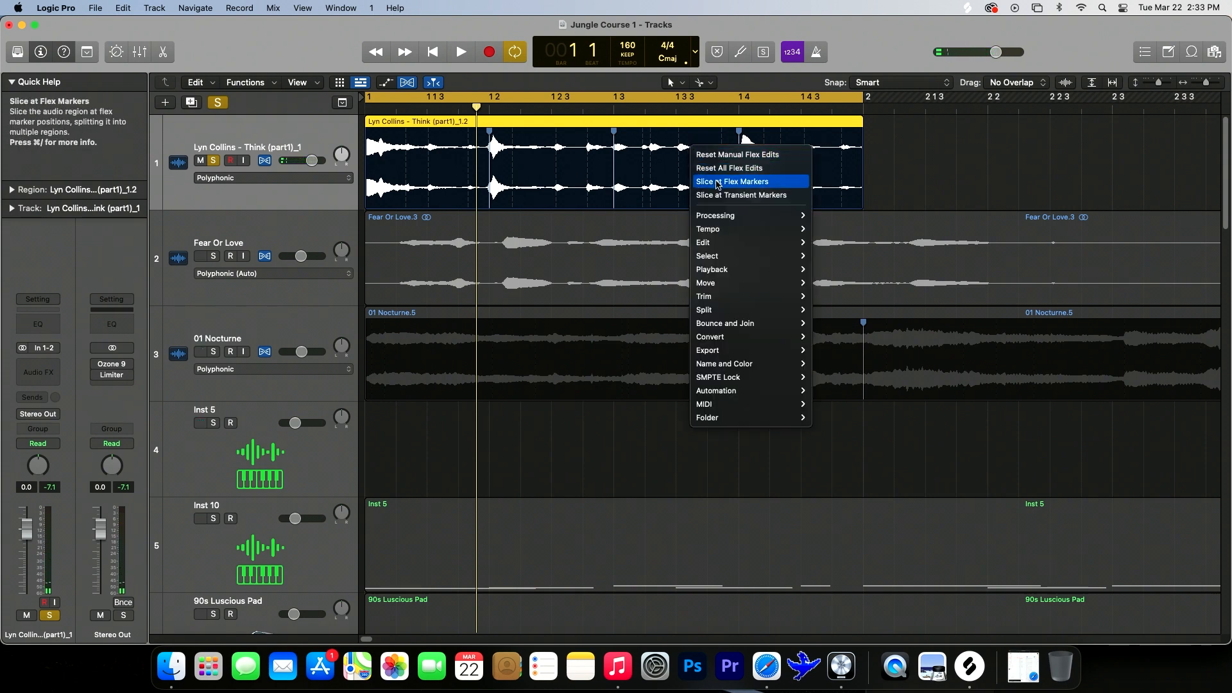
Step: Slice the Lyn Collins break at its flex markers into four one-beat regions
{"action": "left_click", "coordinate": [731, 181]}
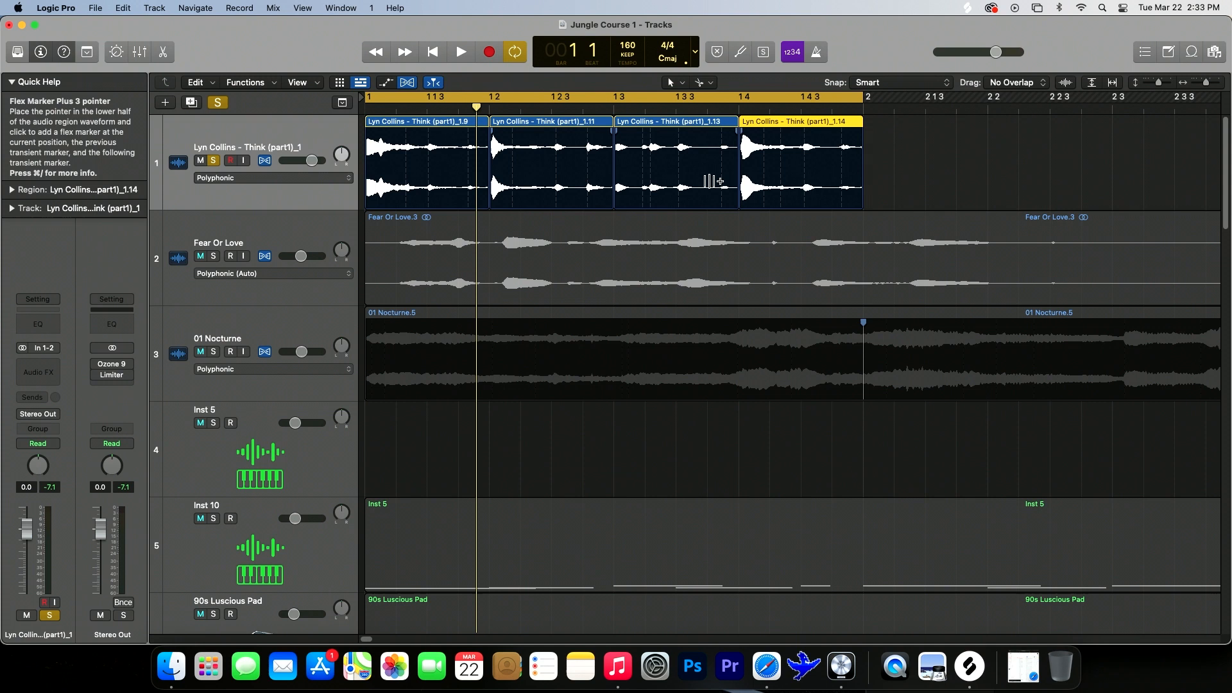